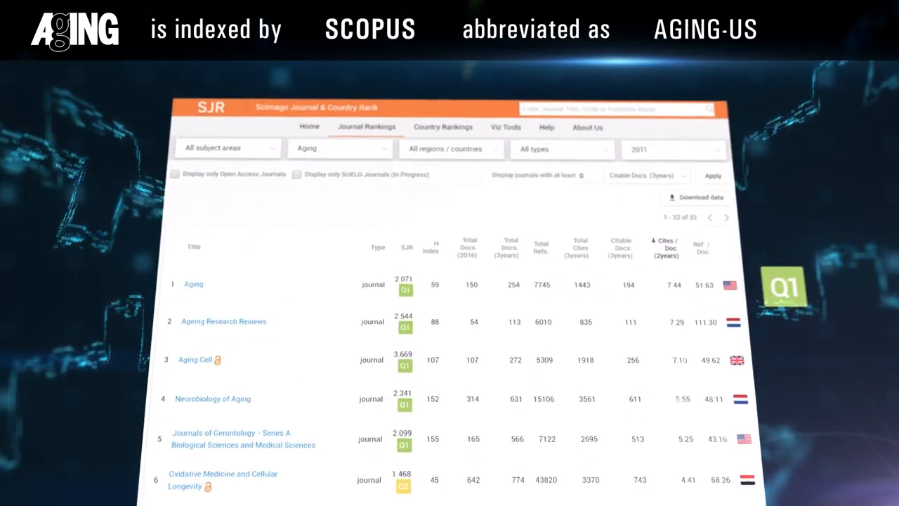
scroll("down", 3)
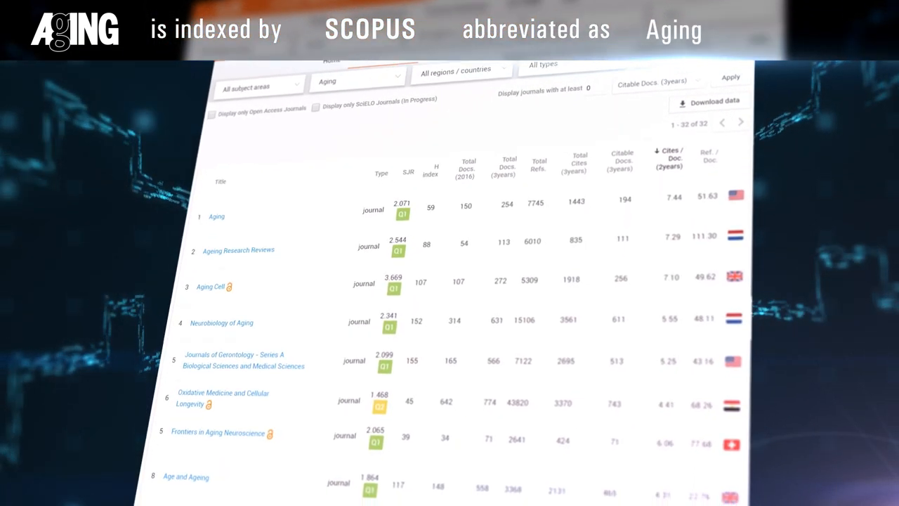